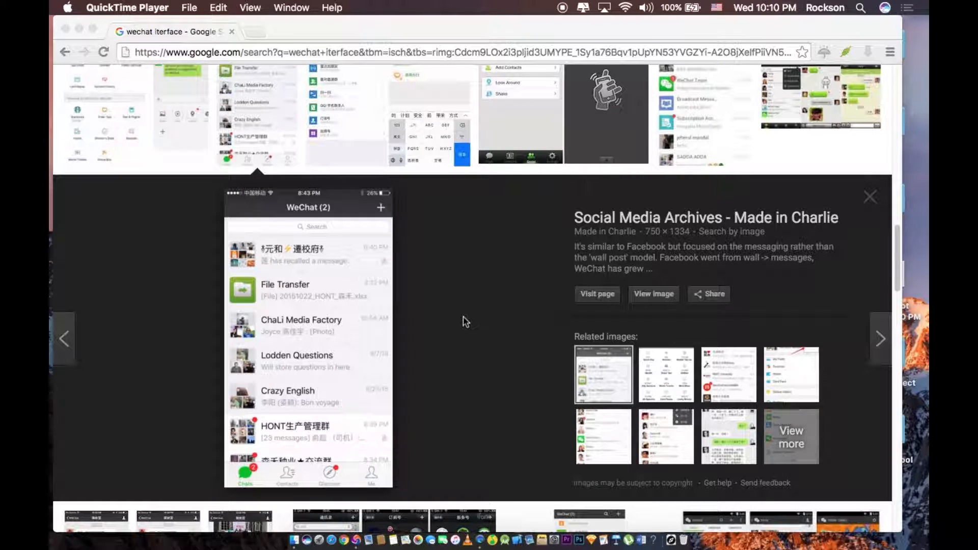
mouse_move(378, 224)
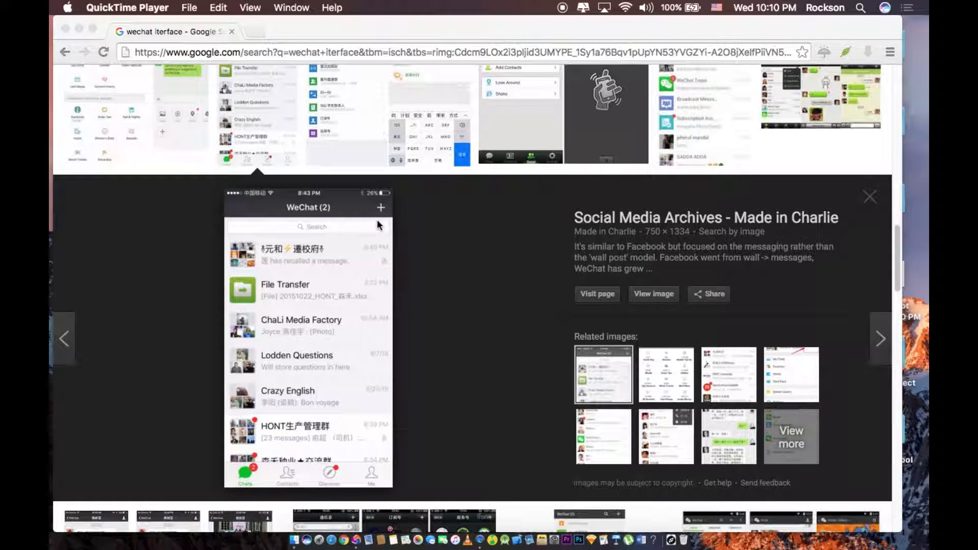
mouse_move(309, 377)
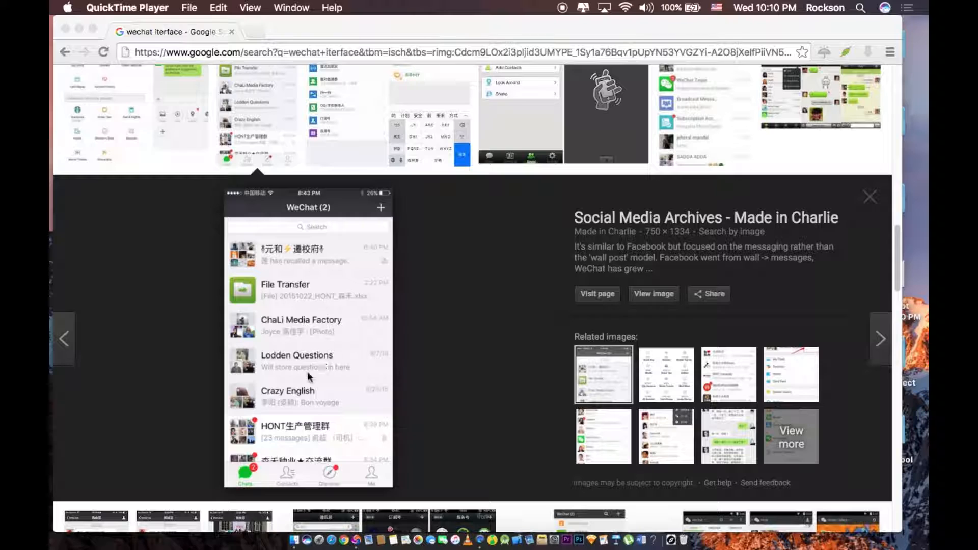
mouse_move(373, 345)
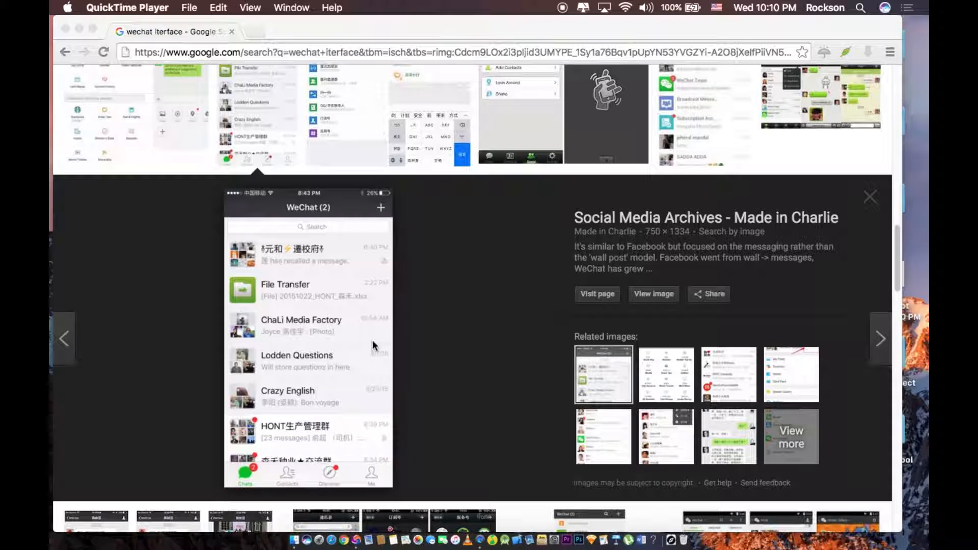
mouse_move(322, 397)
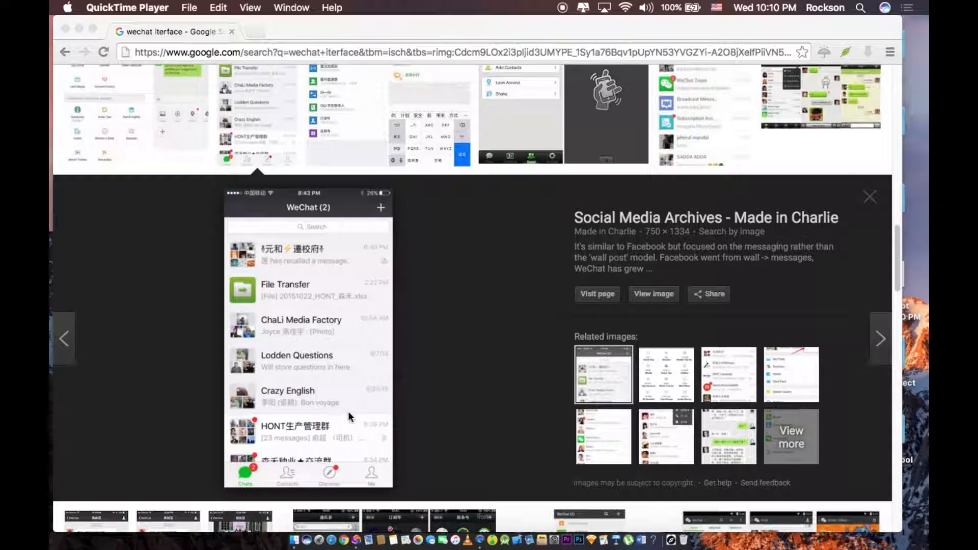
mouse_move(338, 244)
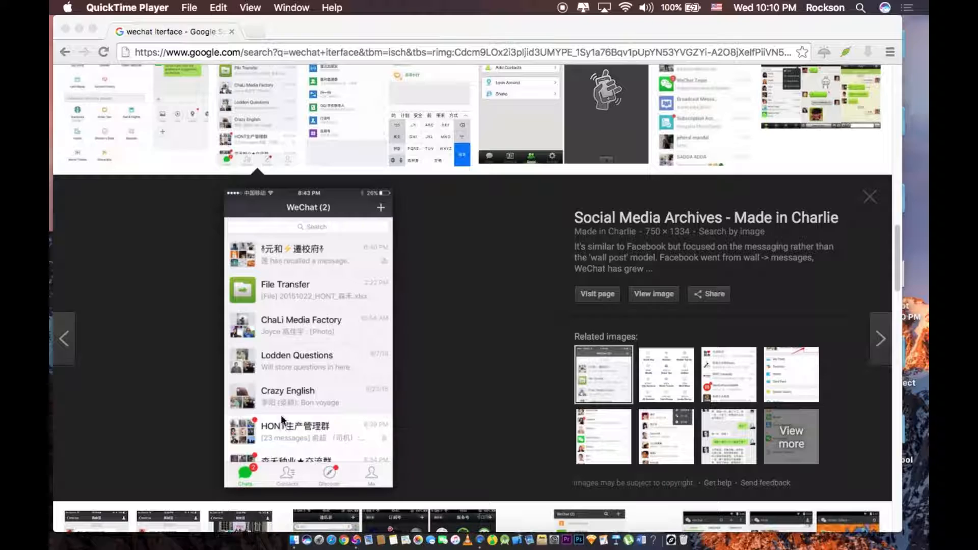
mouse_move(295, 377)
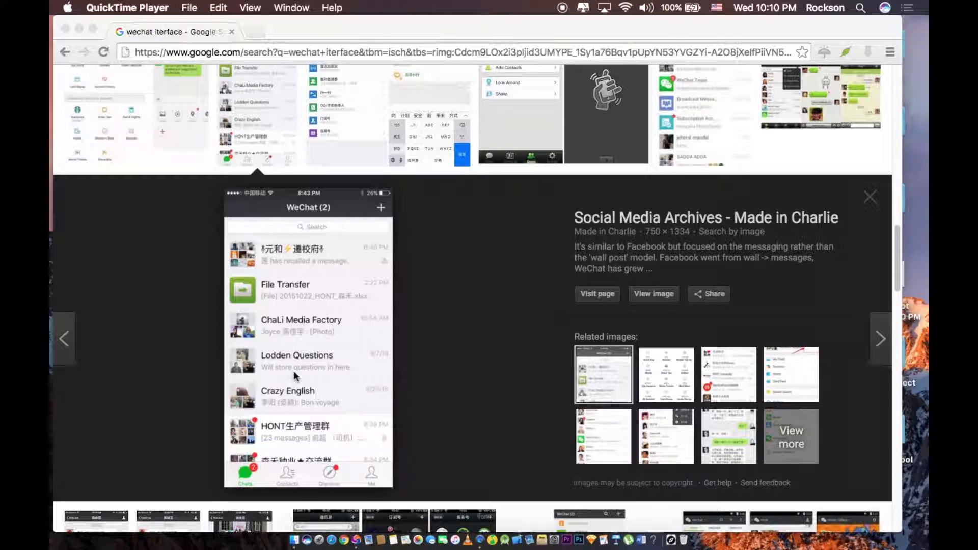
mouse_move(292, 478)
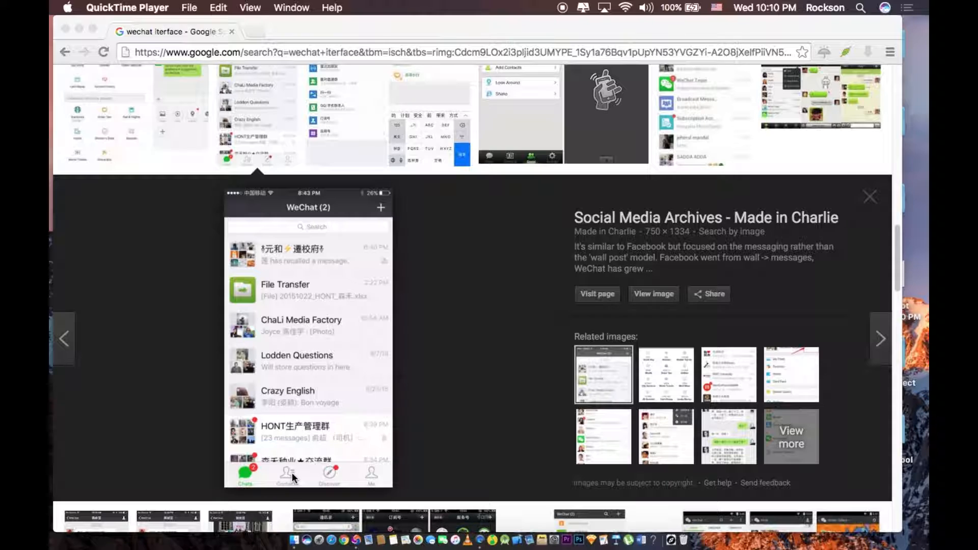
mouse_move(326, 477)
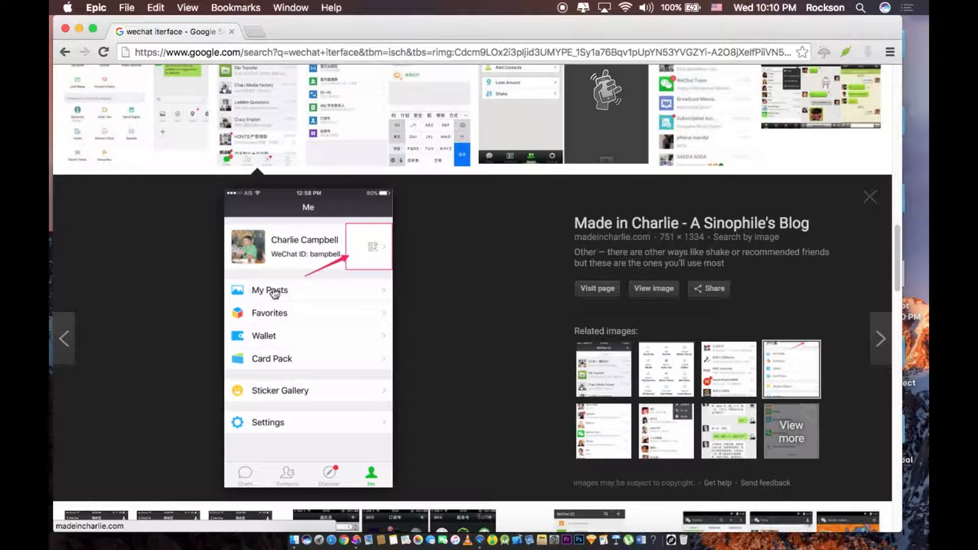
mouse_move(465, 304)
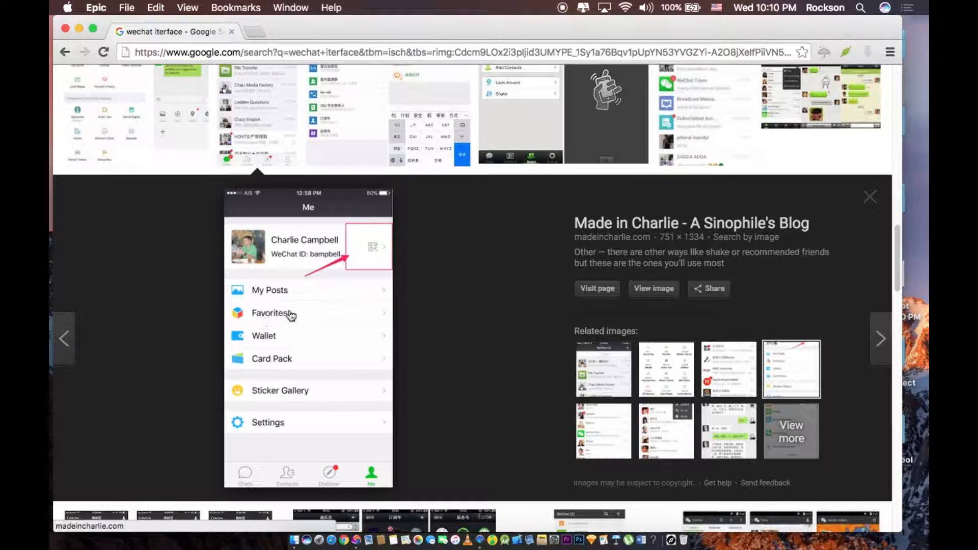
mouse_move(309, 339)
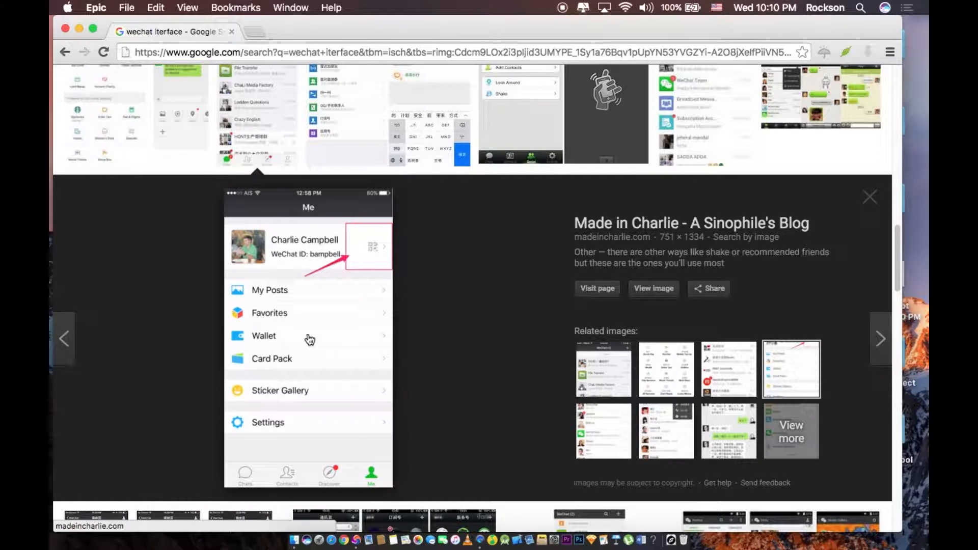
Step: Preview the a16z WeChat Wallet screenshot with Balance, Bank Cards, Quick Pay and Order Taxi
left_click(666, 368)
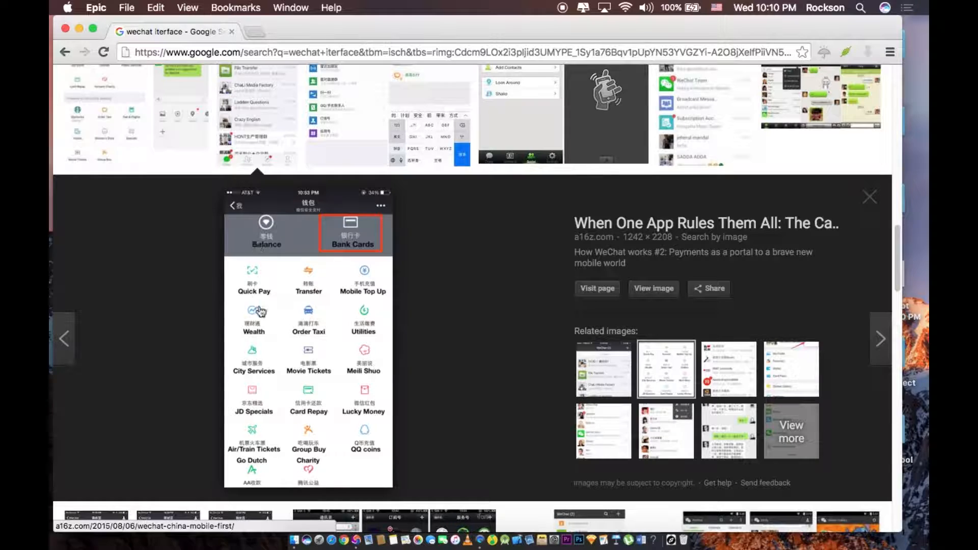
mouse_move(346, 300)
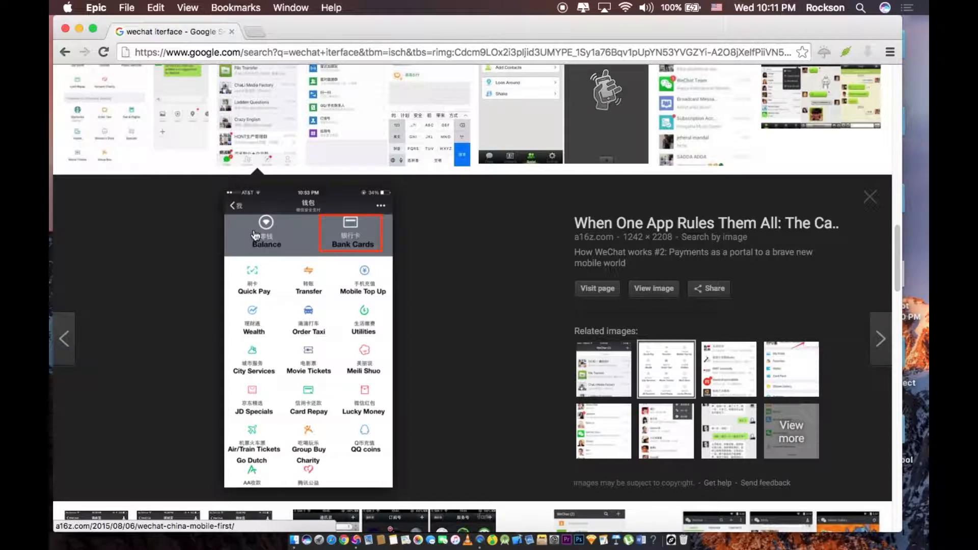
mouse_move(317, 333)
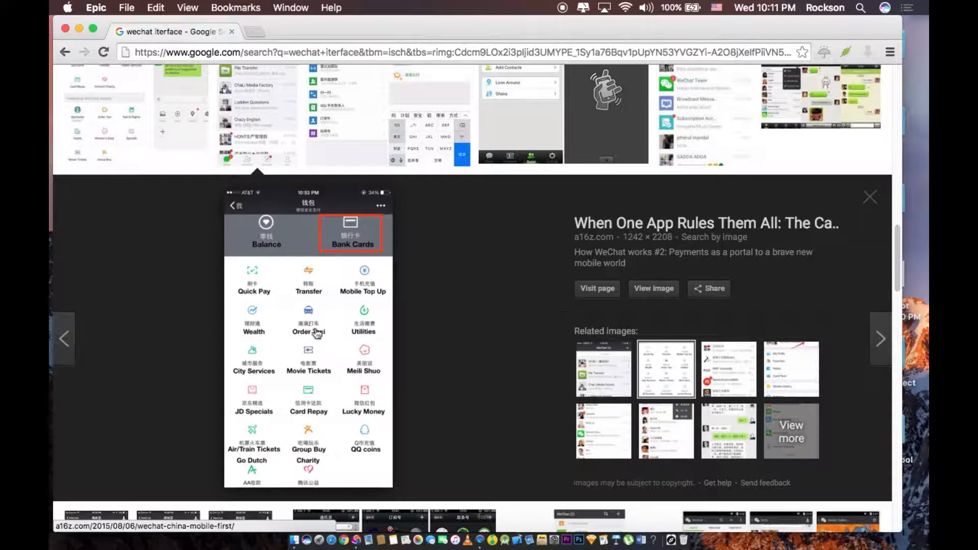
mouse_move(307, 306)
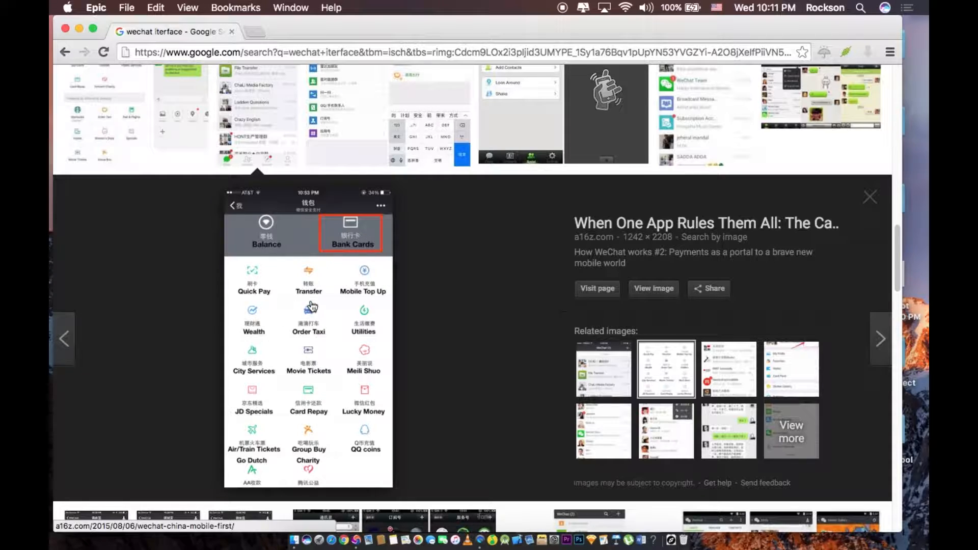
mouse_move(267, 350)
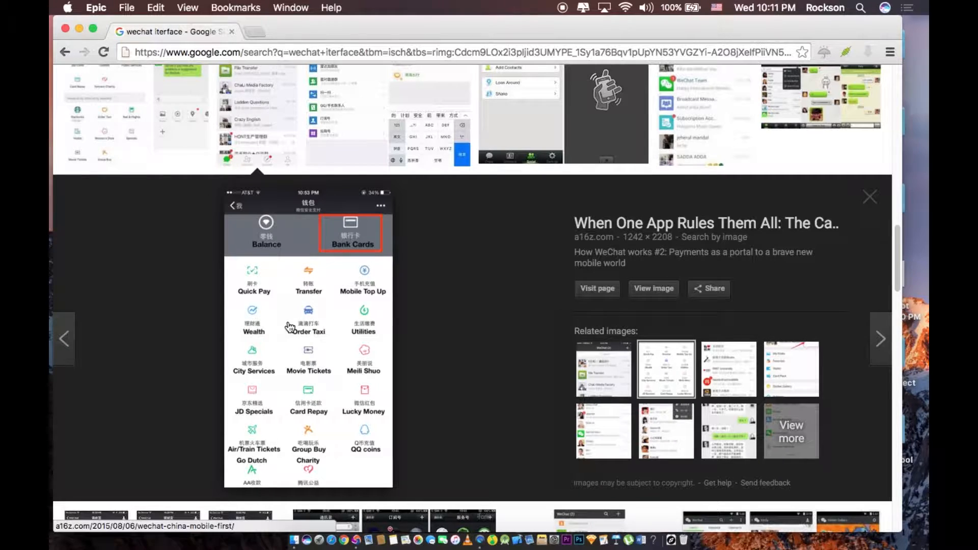
mouse_move(304, 401)
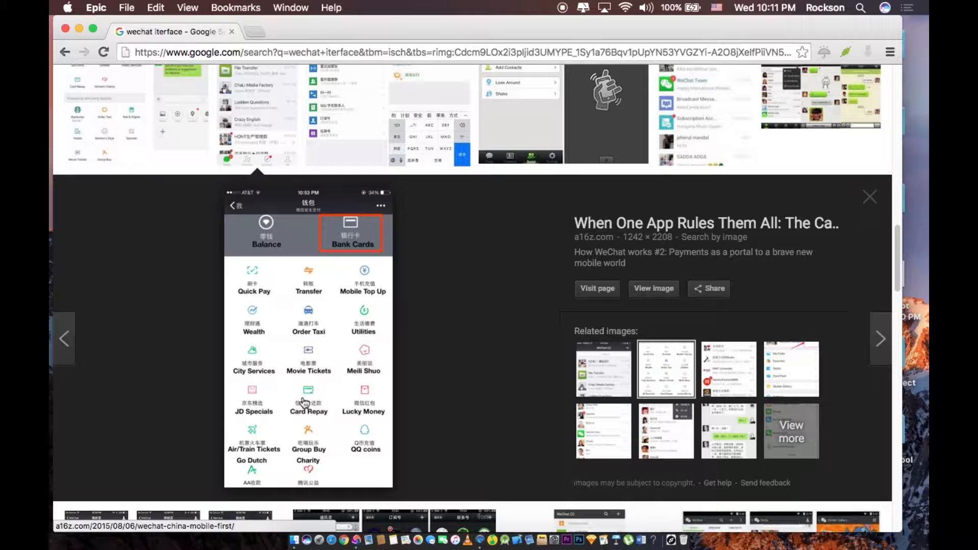